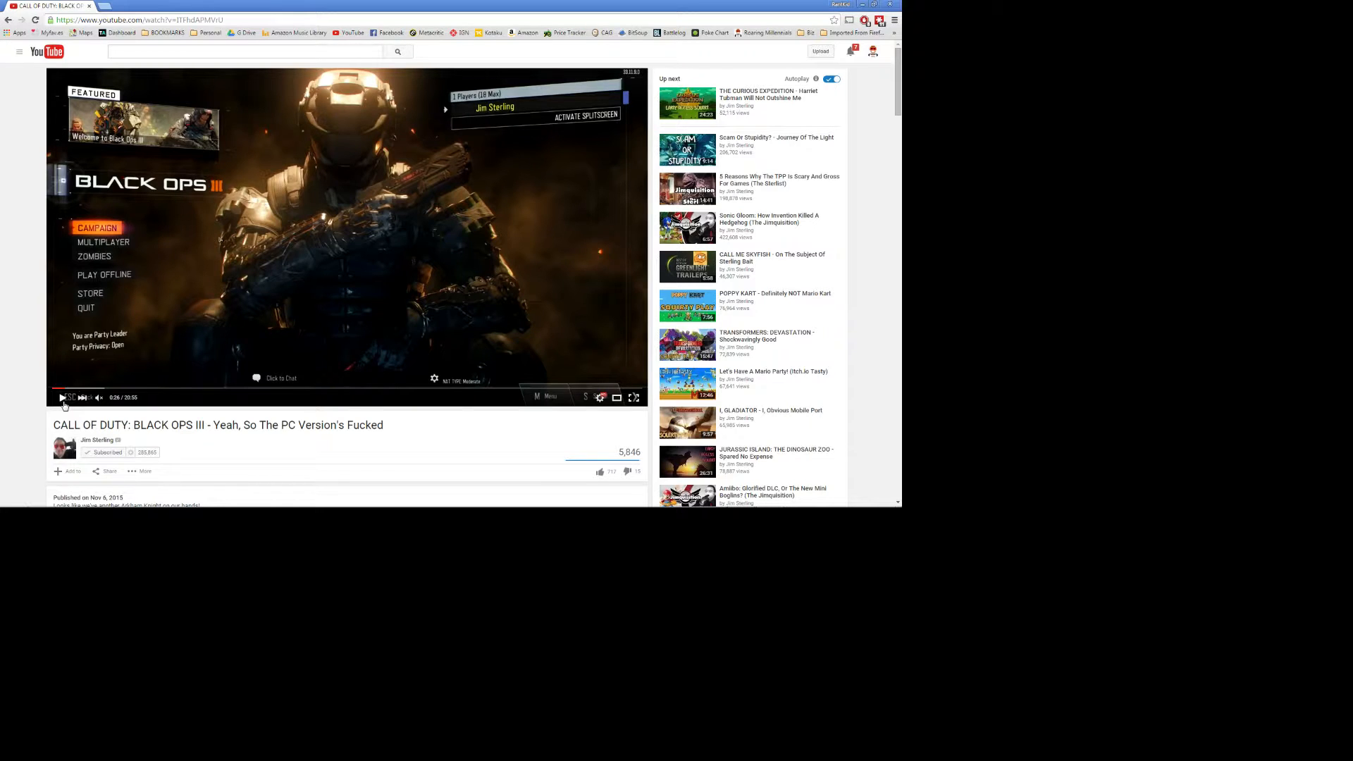
{"action": "mouse_move", "coordinate": [119, 440]}
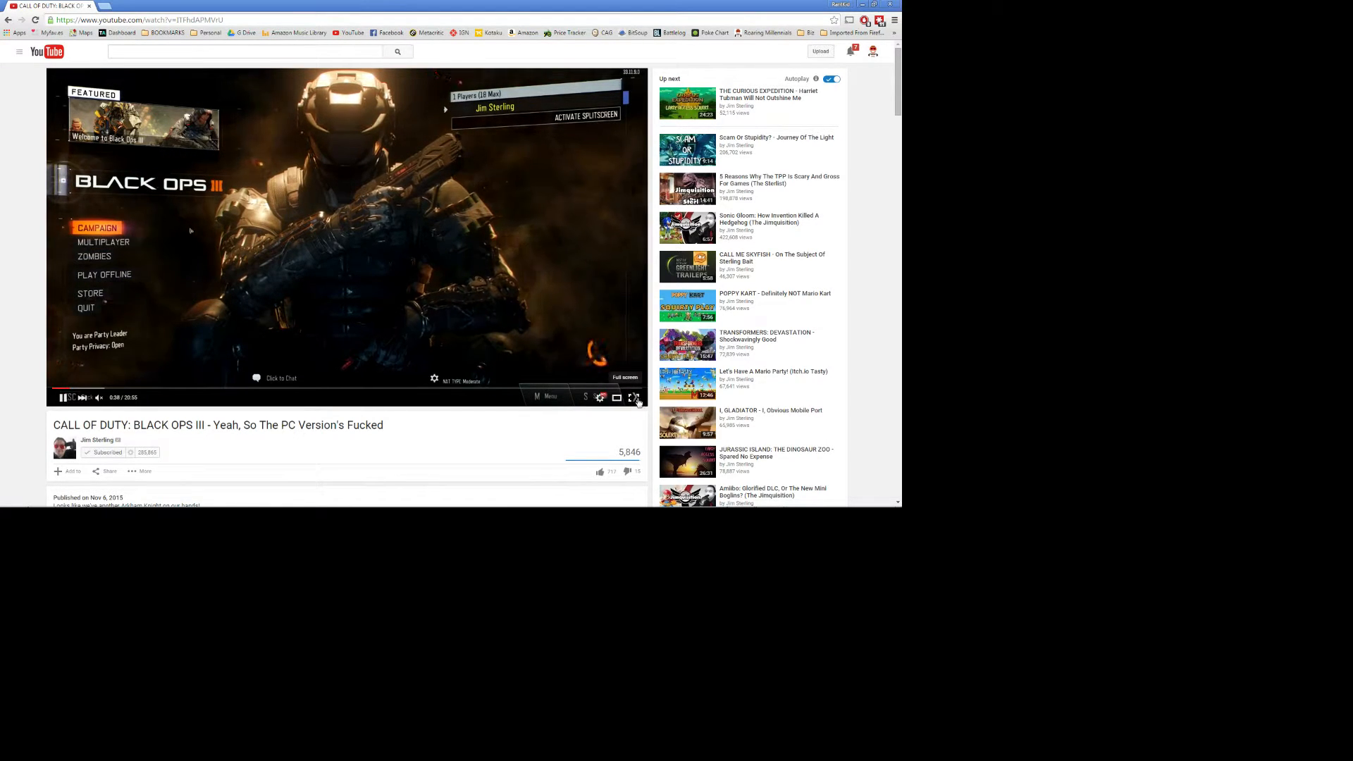
Switch the Black Ops III video to full screen to check playback smoothness
{"action": "left_click", "coordinate": [635, 397]}
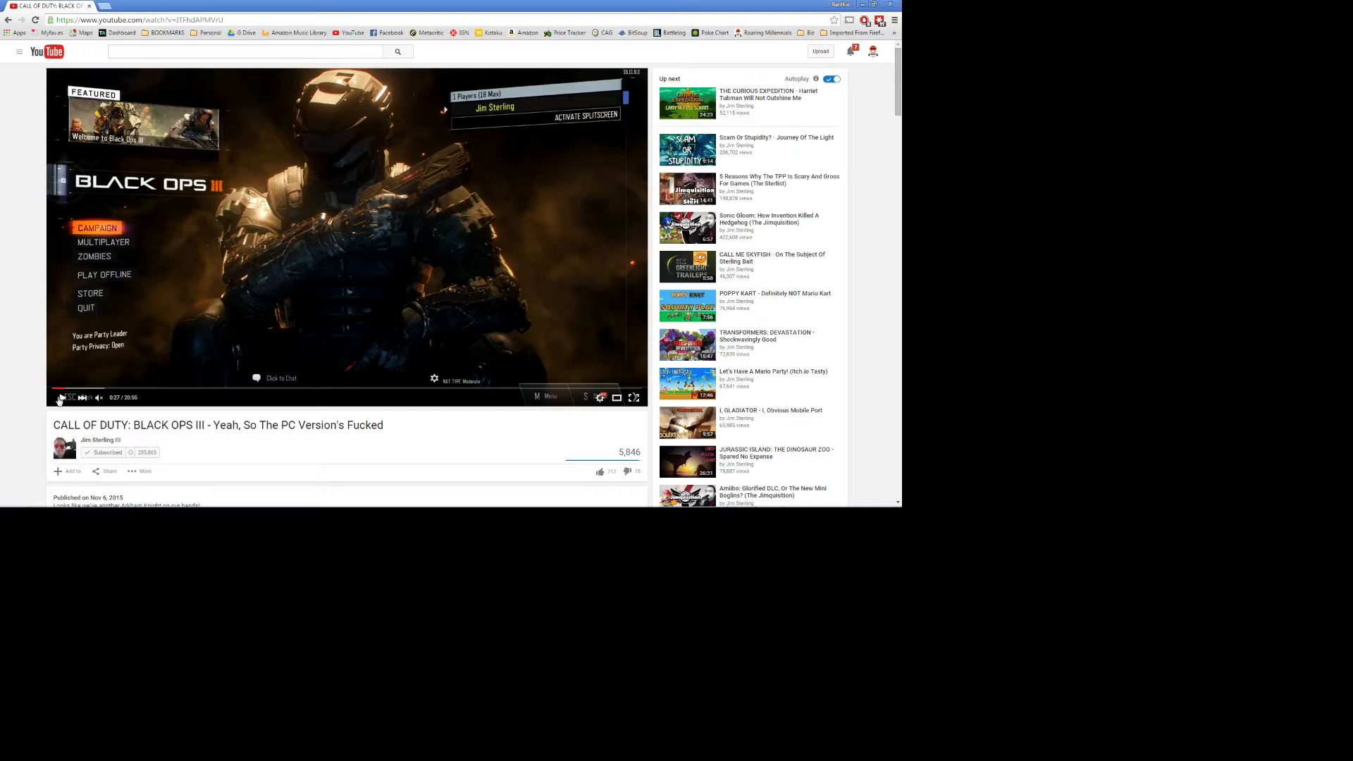
{"action": "mouse_move", "coordinate": [578, 266]}
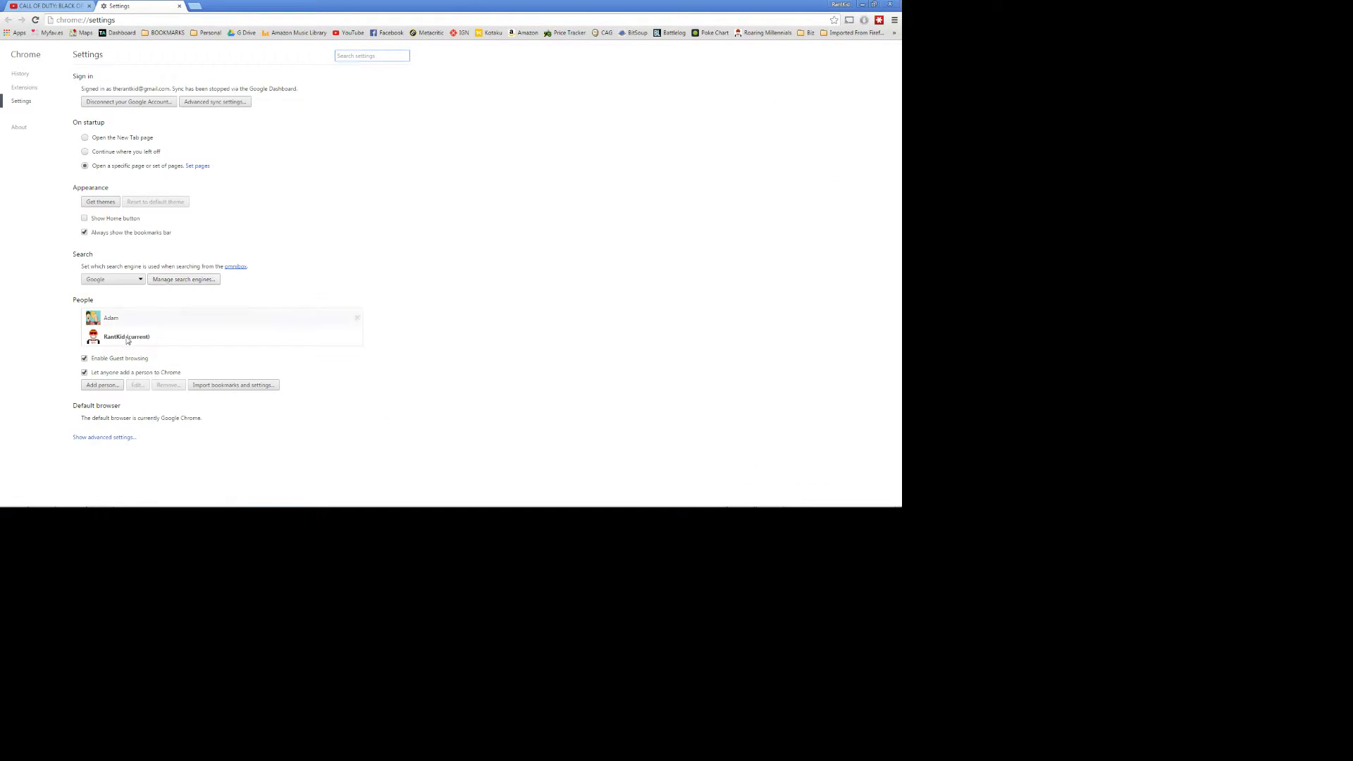
Enable 'Use hardware acceleration when available' under System in advanced settings and restart Chrome
{"action": "left_click", "coordinate": [103, 437]}
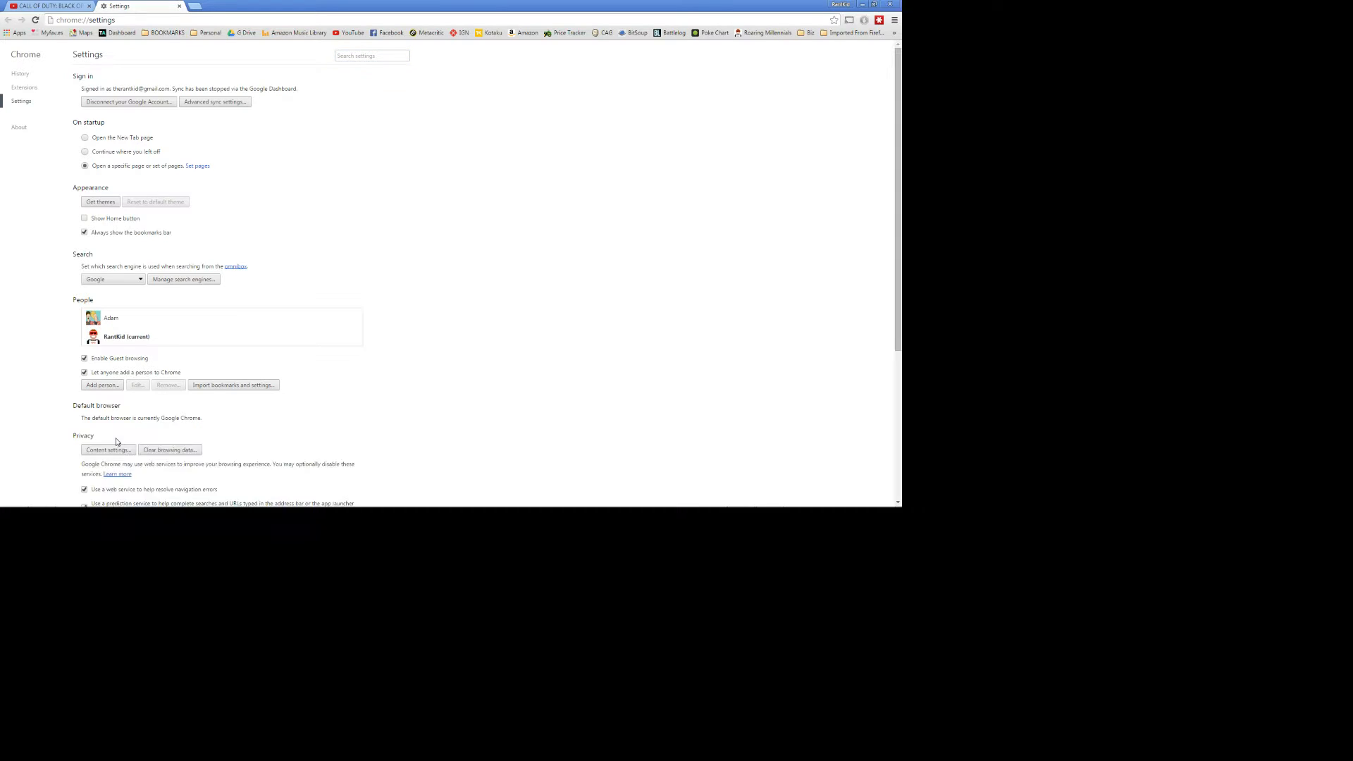
{"action": "scroll", "scroll_direction": "down", "scroll_amount": 3}
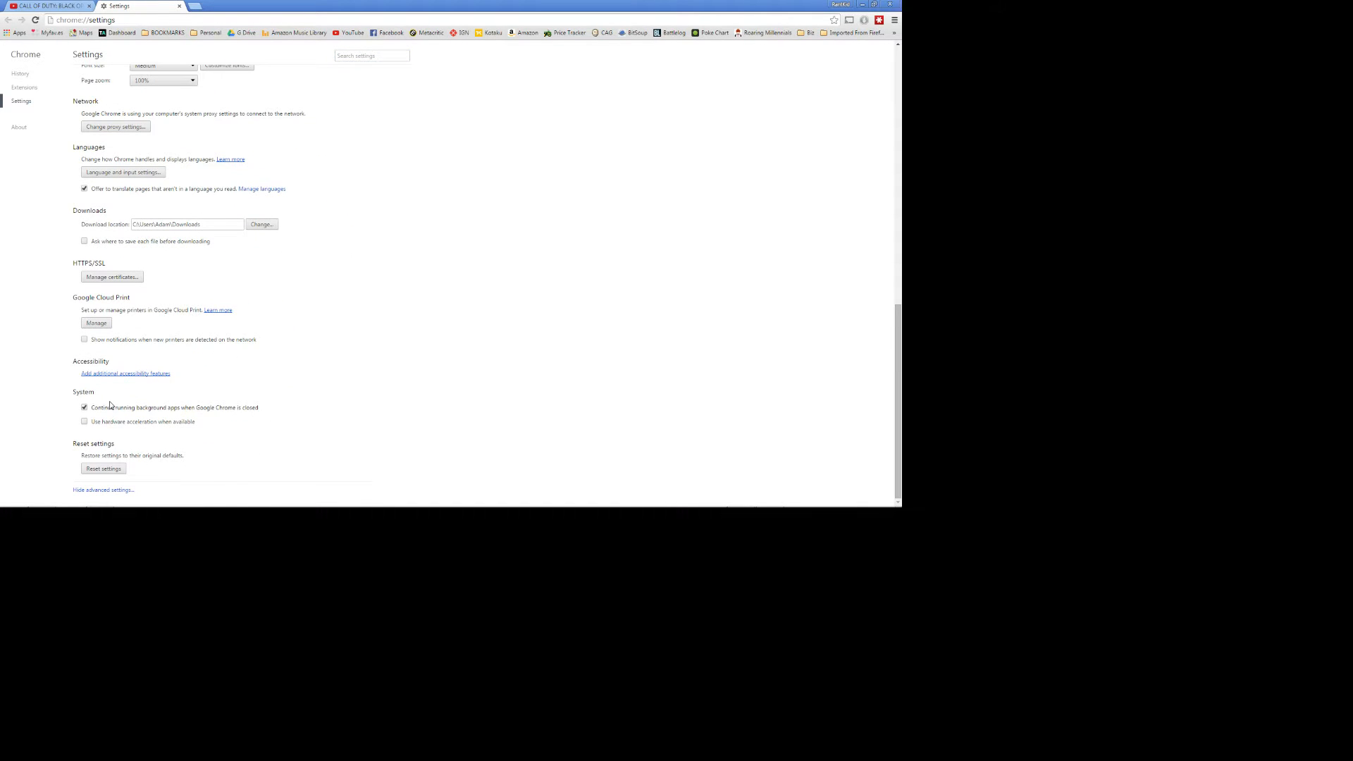
{"action": "mouse_move", "coordinate": [116, 382]}
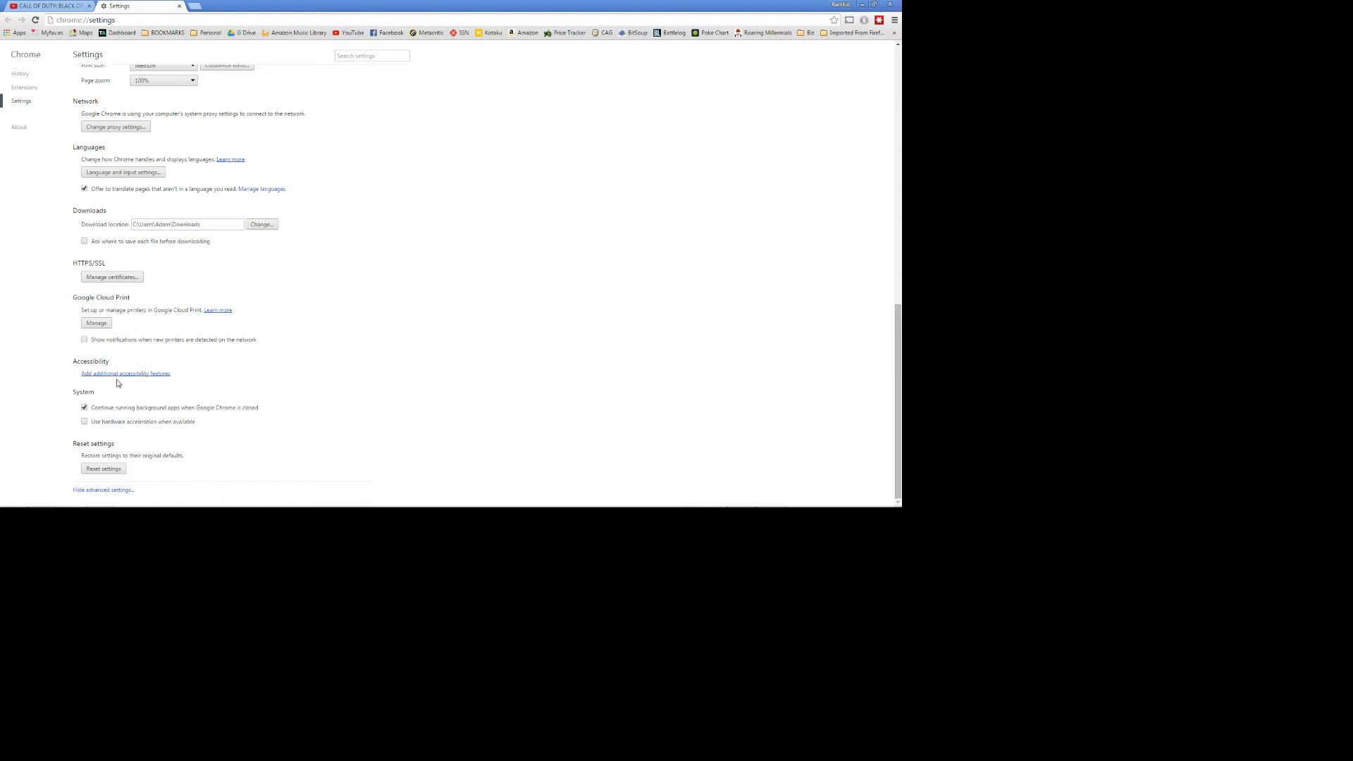
{"action": "mouse_move", "coordinate": [77, 396]}
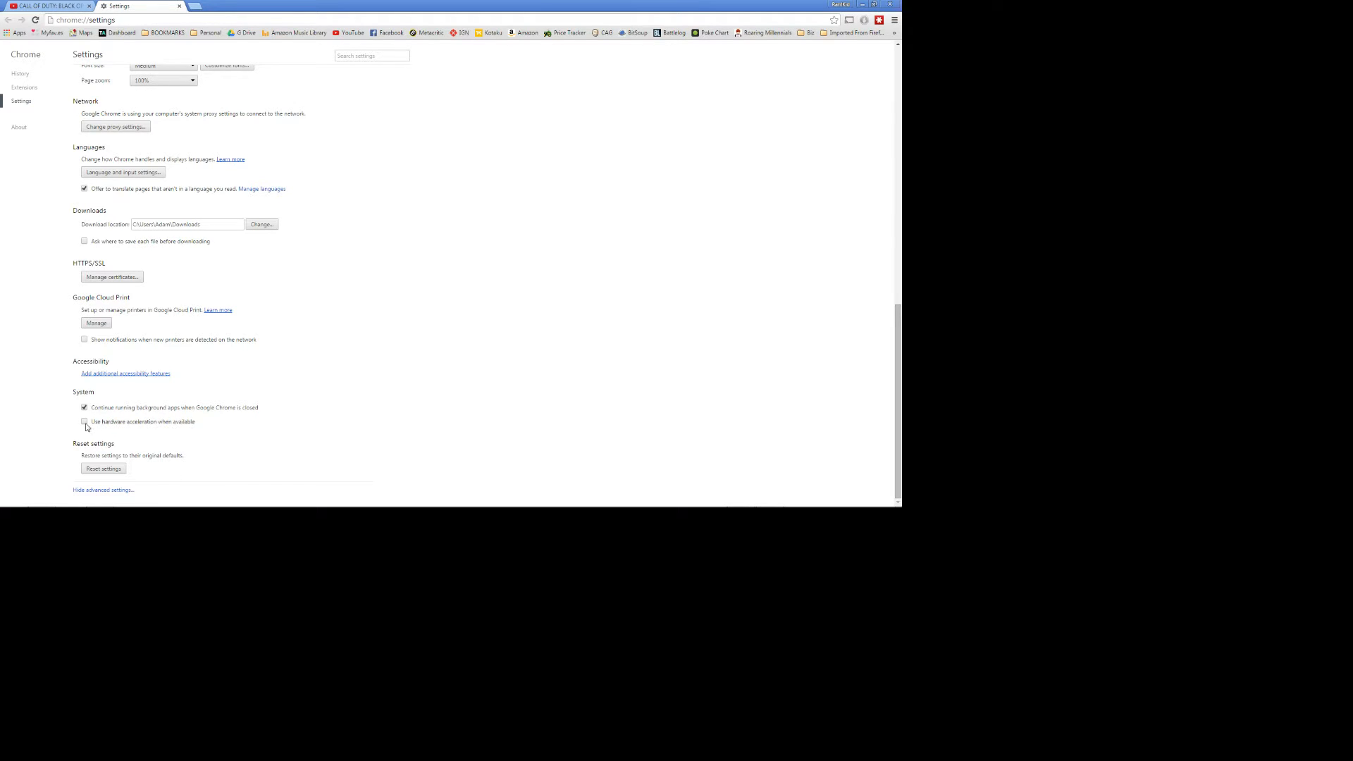
{"action": "left_click", "coordinate": [84, 421]}
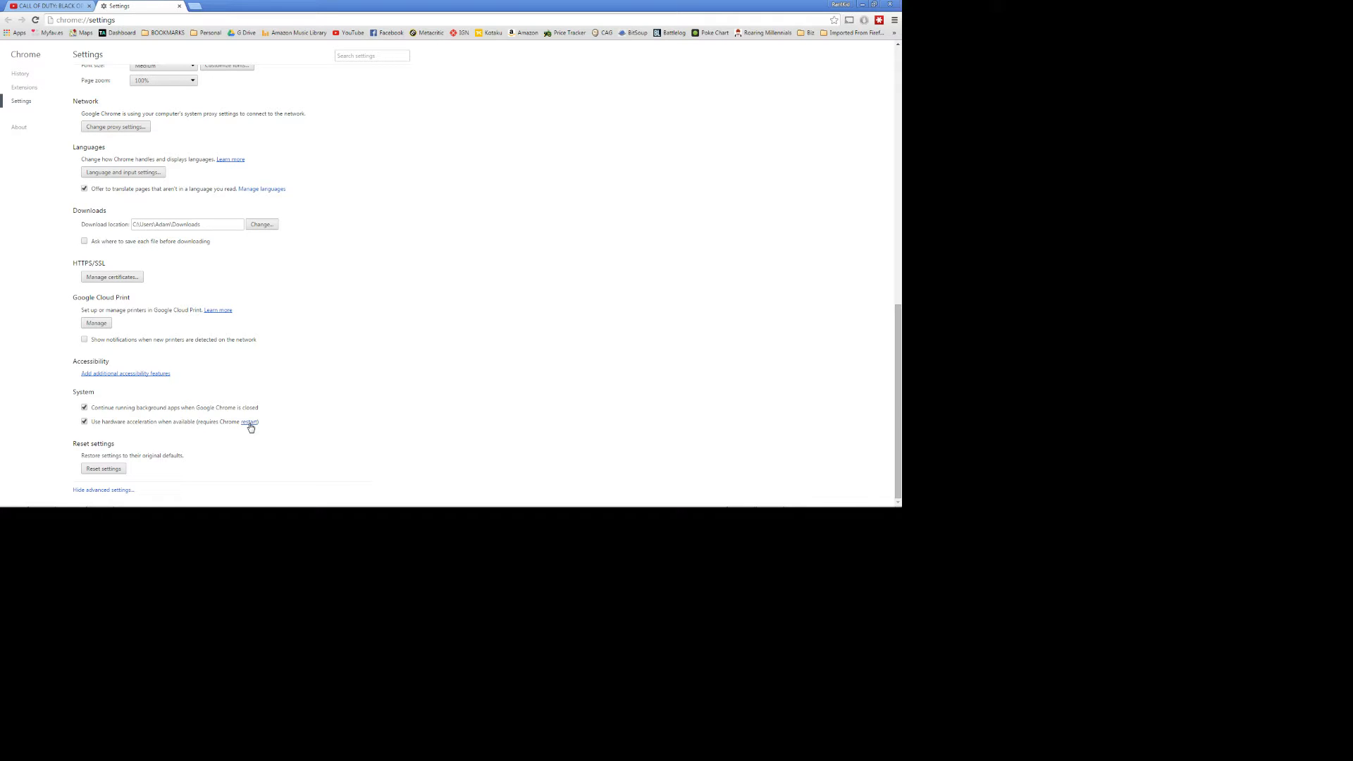
{"action": "left_click", "coordinate": [47, 6]}
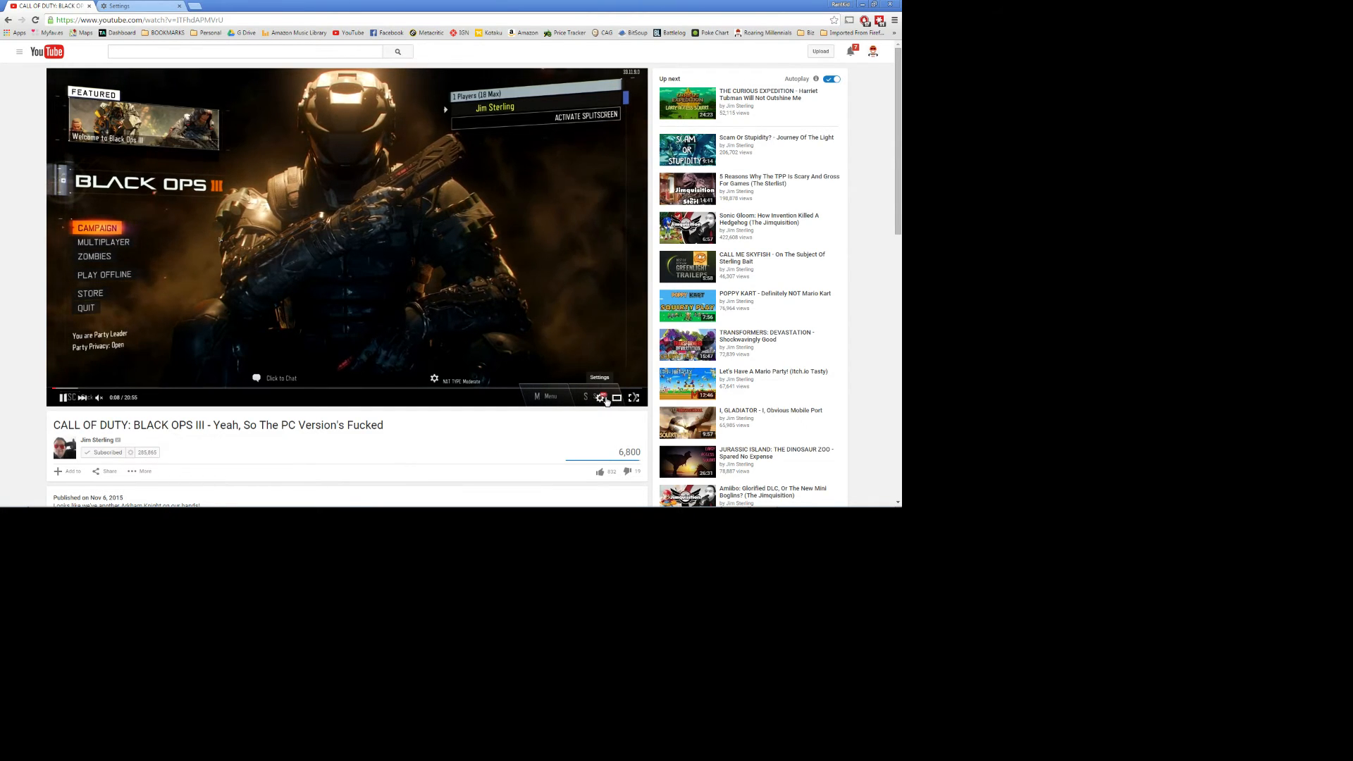
Check the player's quality options, then watch the Black Ops III video in full screen
{"action": "left_click", "coordinate": [600, 397]}
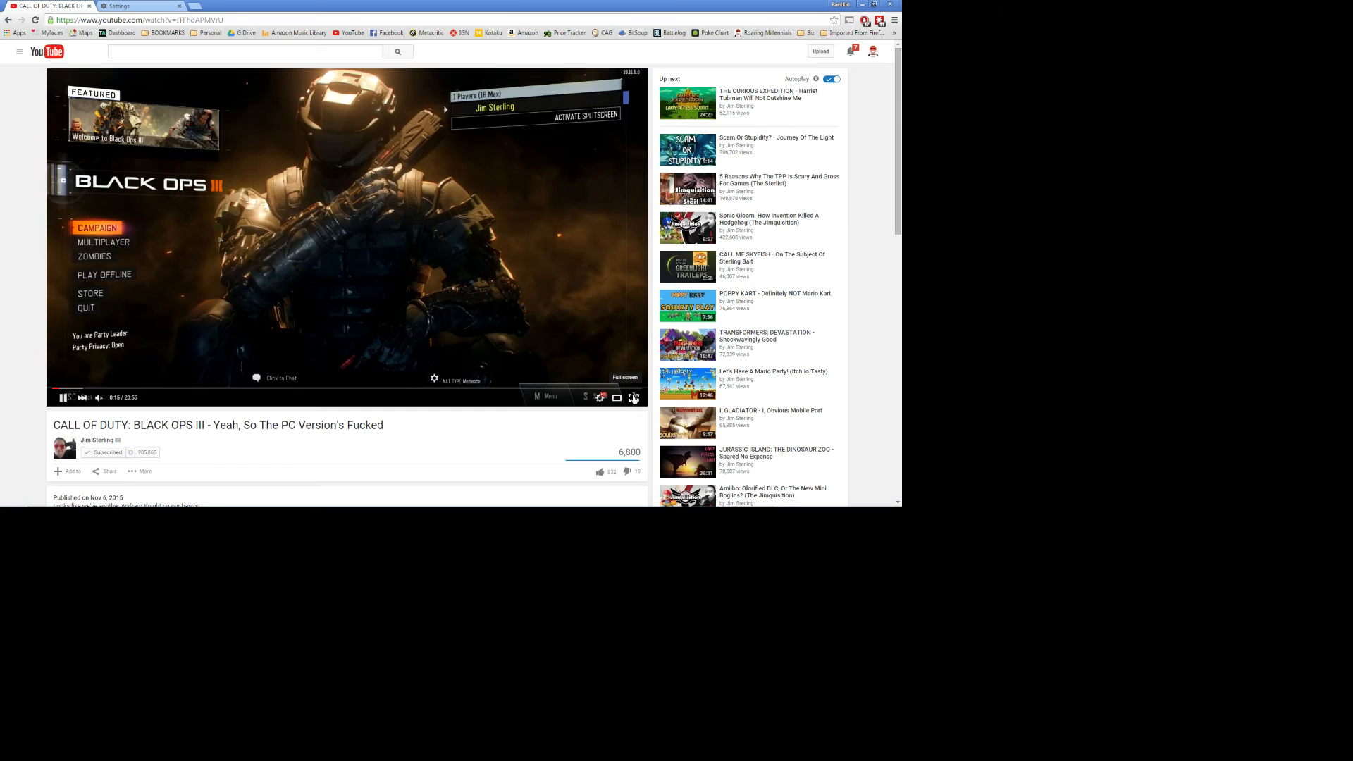
{"action": "left_click", "coordinate": [634, 397]}
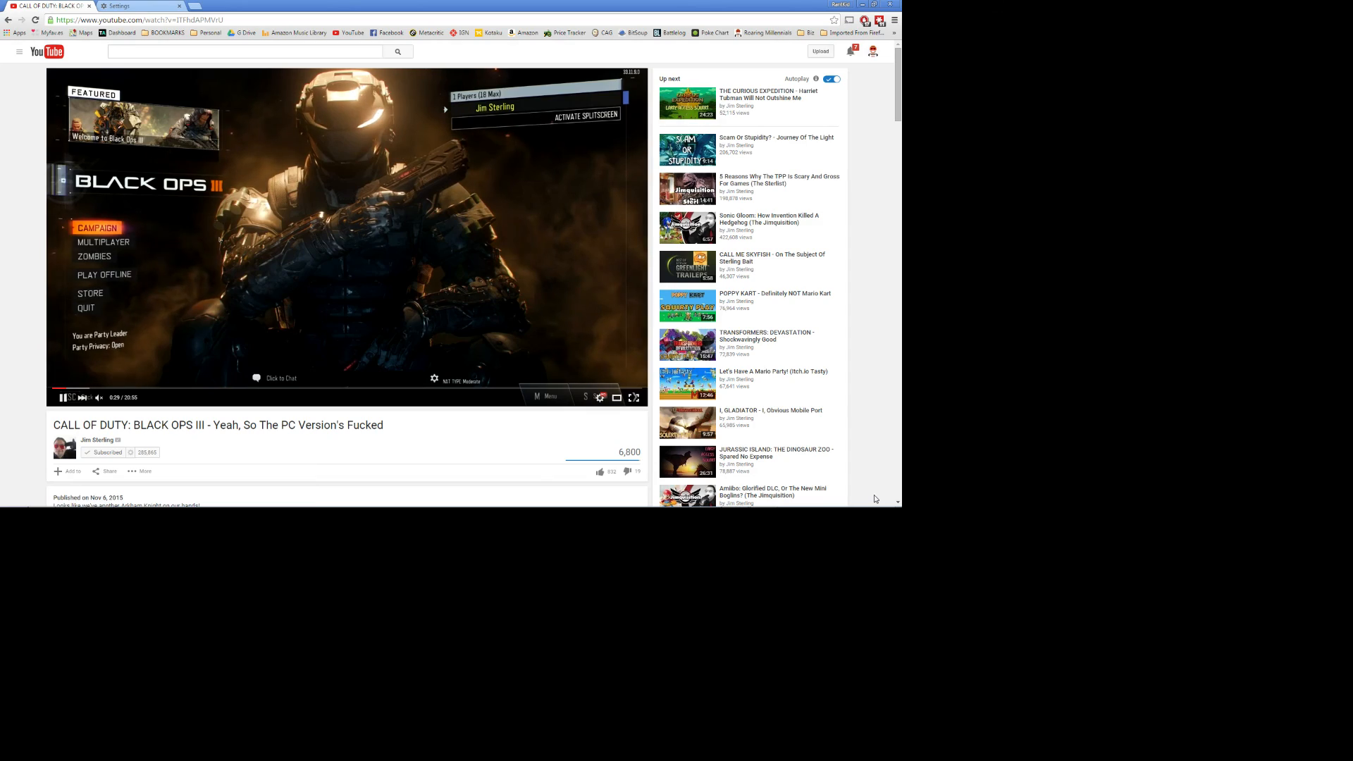
{"action": "mouse_move", "coordinate": [344, 287]}
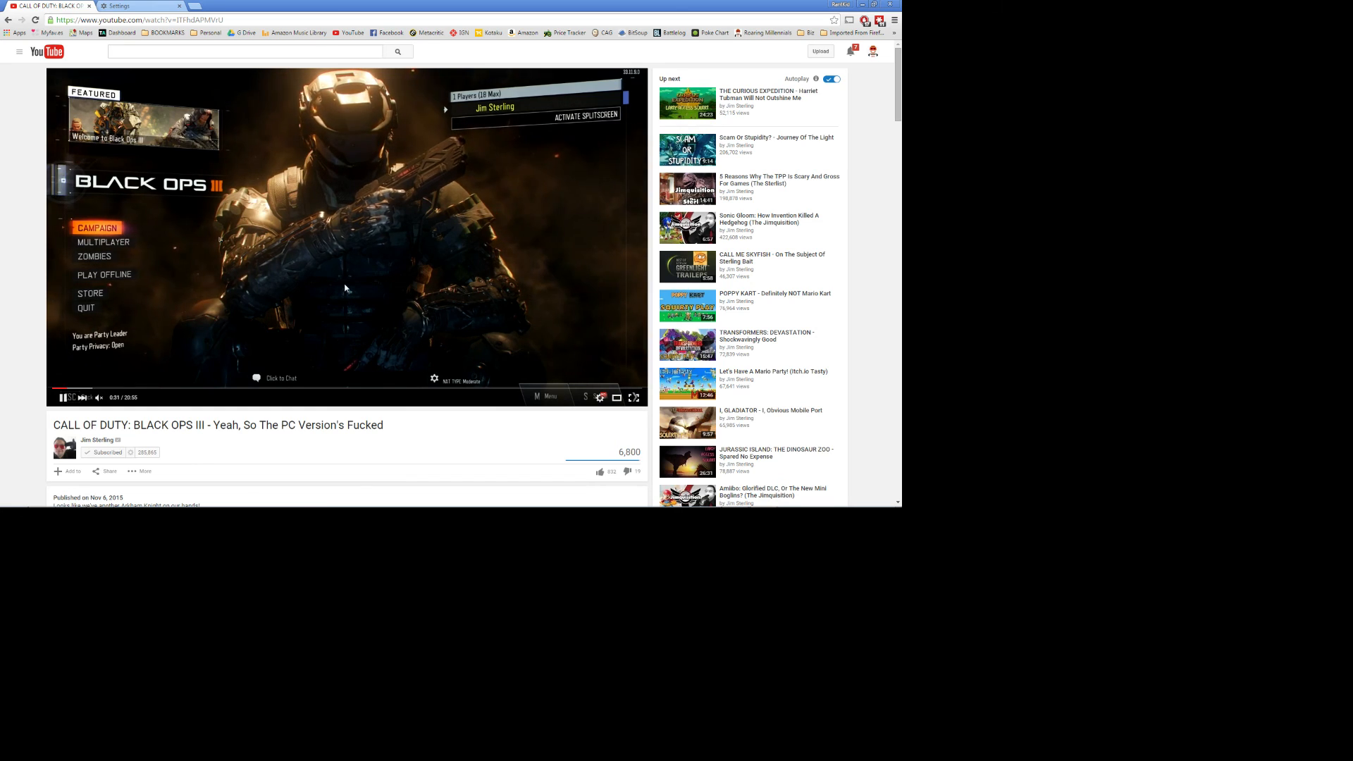